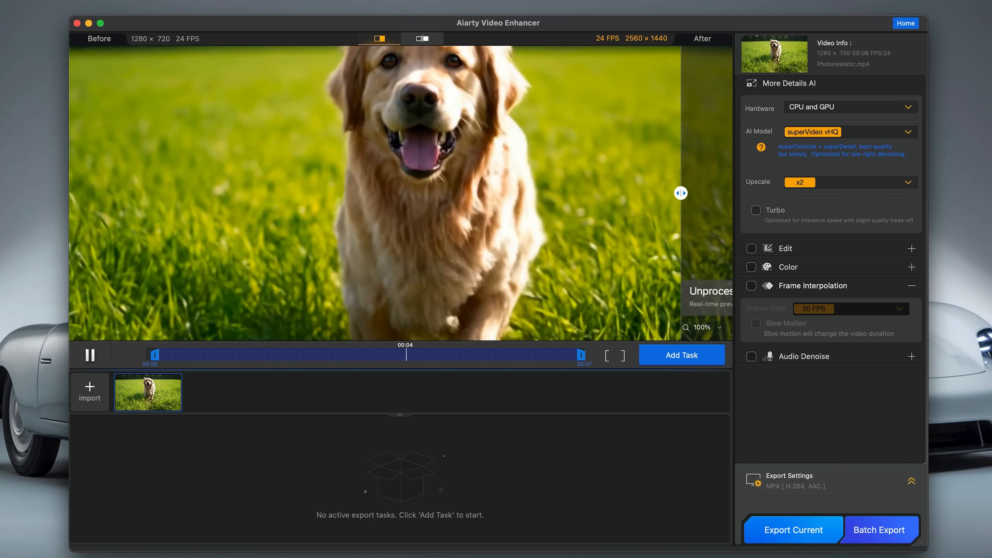
- Pause the dog clip and sweep the before/after split across the grass and the dog to inspect superVideo vHQ detail
left_click(89, 355)
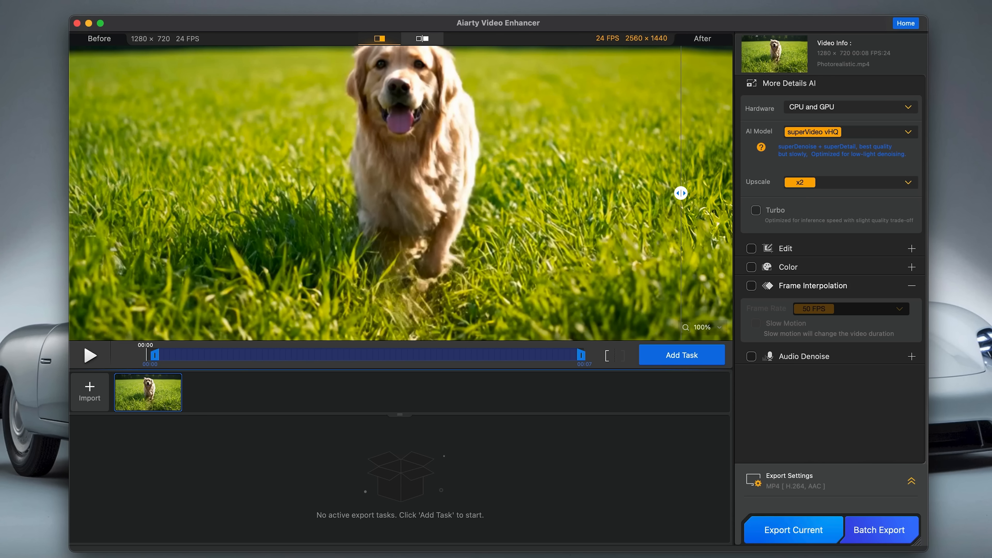
left_click_drag(681, 192, 407, 193)
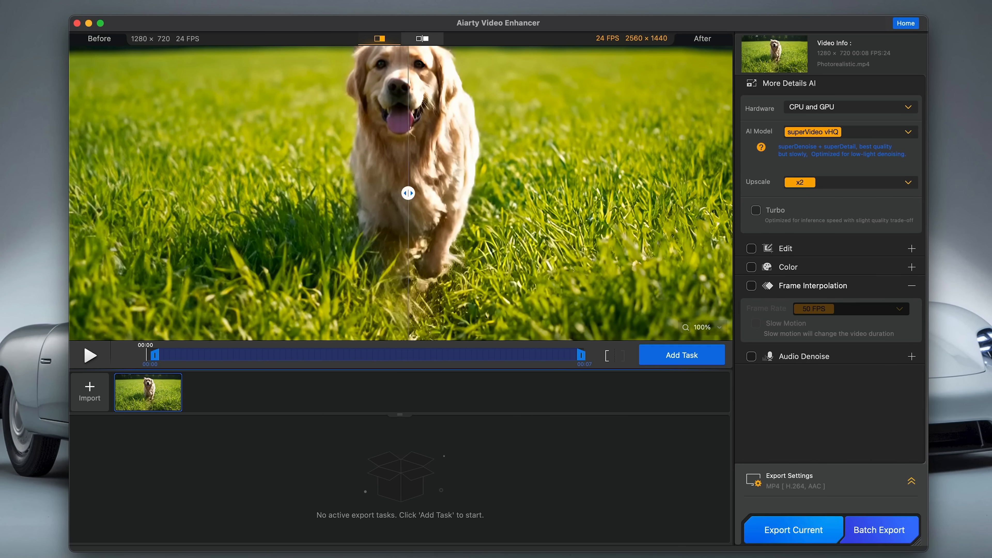
left_click_drag(408, 192, 526, 192)
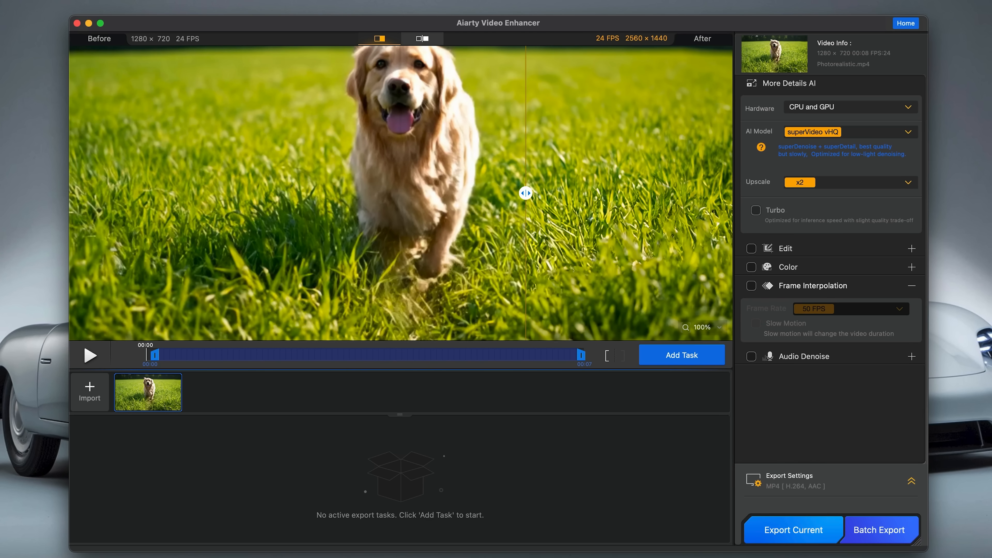
left_click_drag(524, 192, 253, 192)
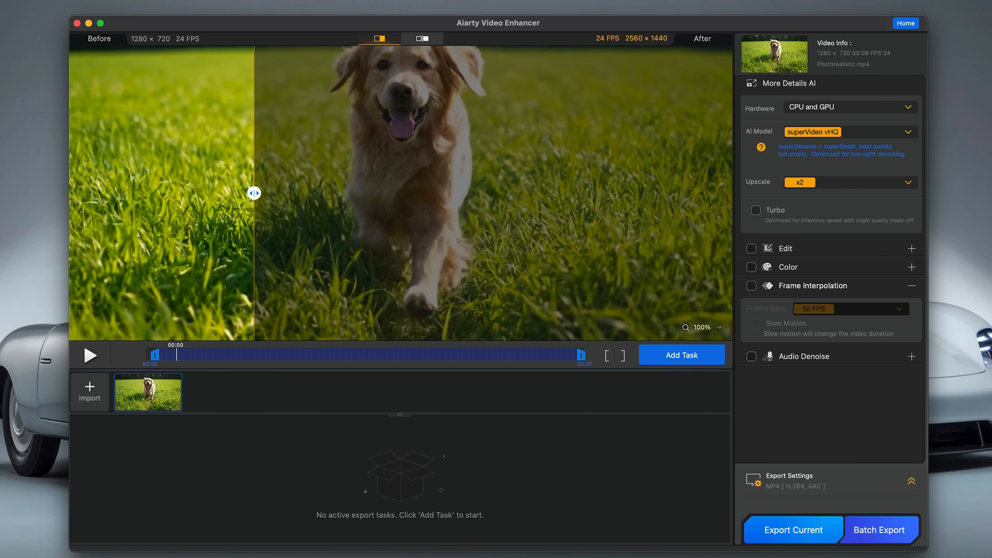
left_click_drag(253, 192, 341, 193)
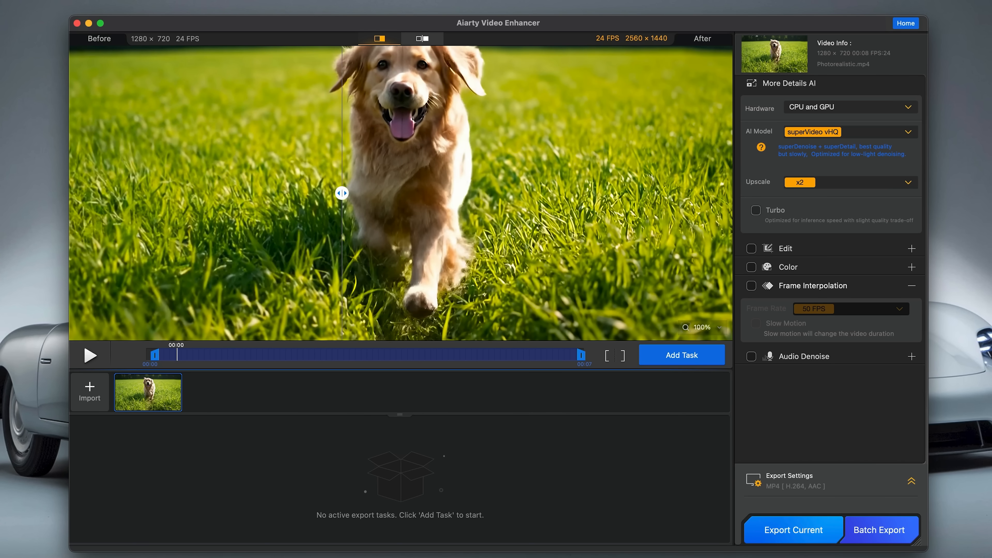
left_click_drag(341, 193, 546, 193)
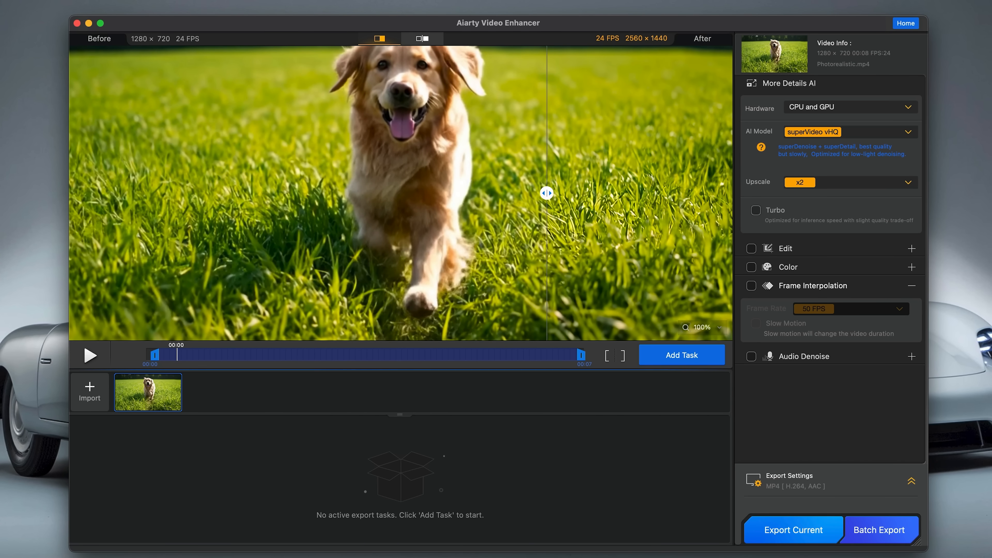
left_click_drag(546, 193, 517, 193)
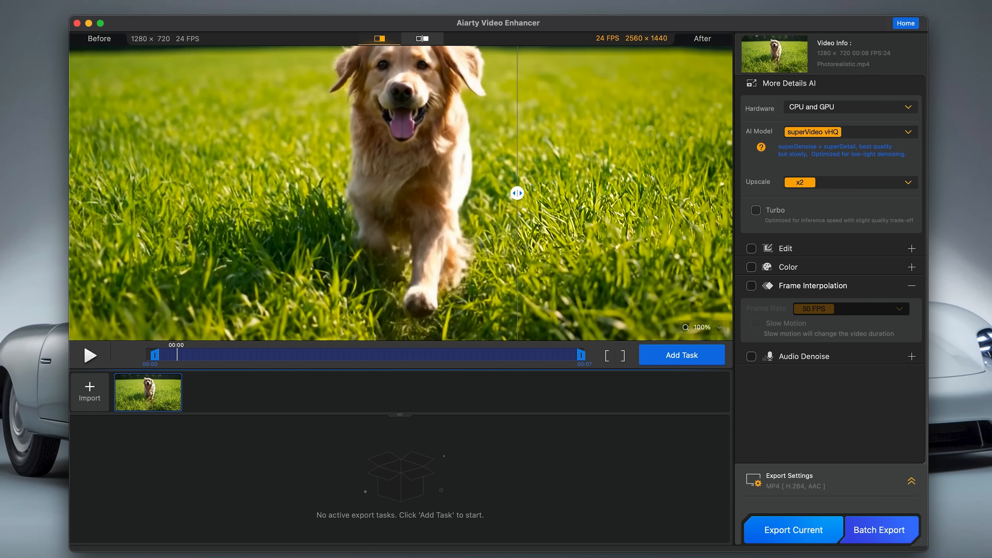
left_click_drag(516, 192, 653, 192)
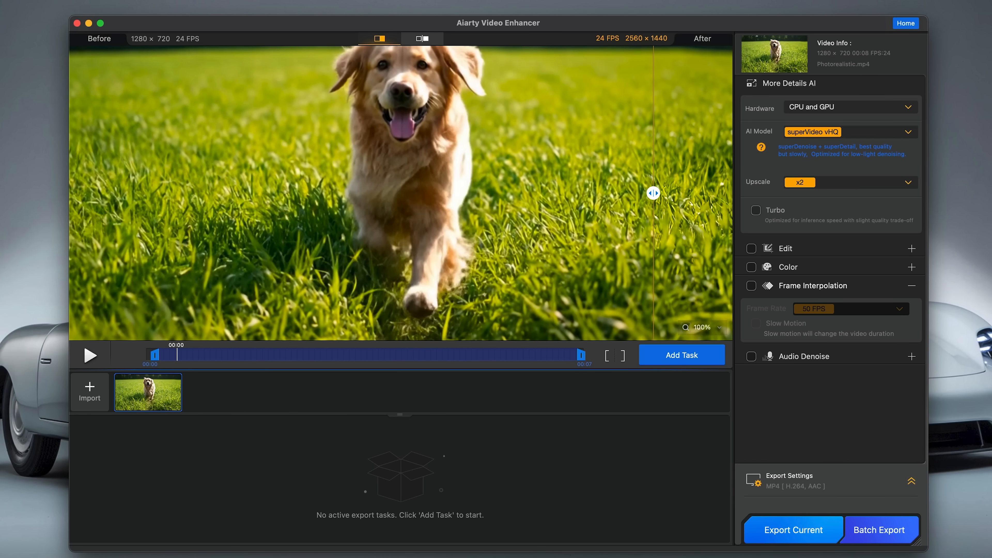
- Switch the dog clip to the moDetail-HQ v2 model and sweep the split from left grass to right edge
left_click(849, 132)
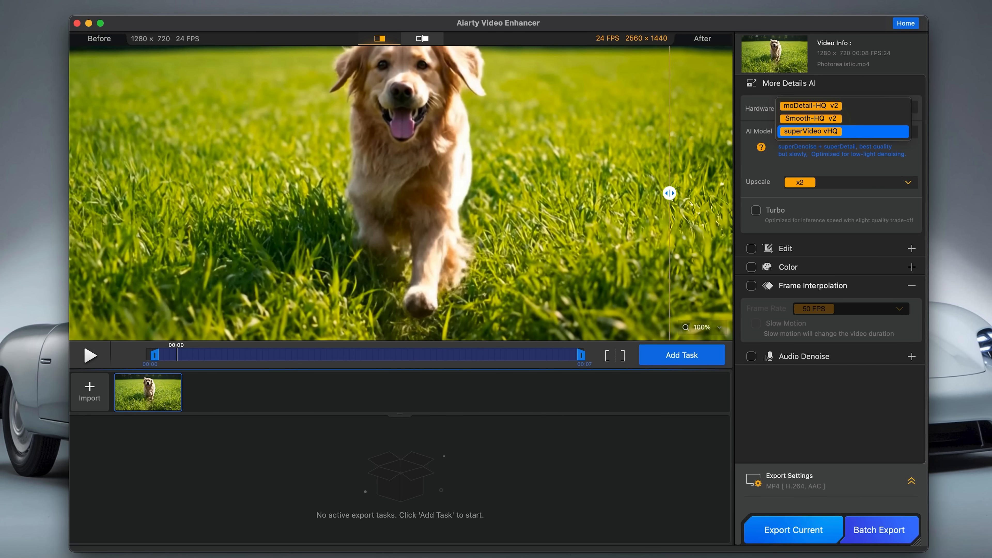
left_click(811, 105)
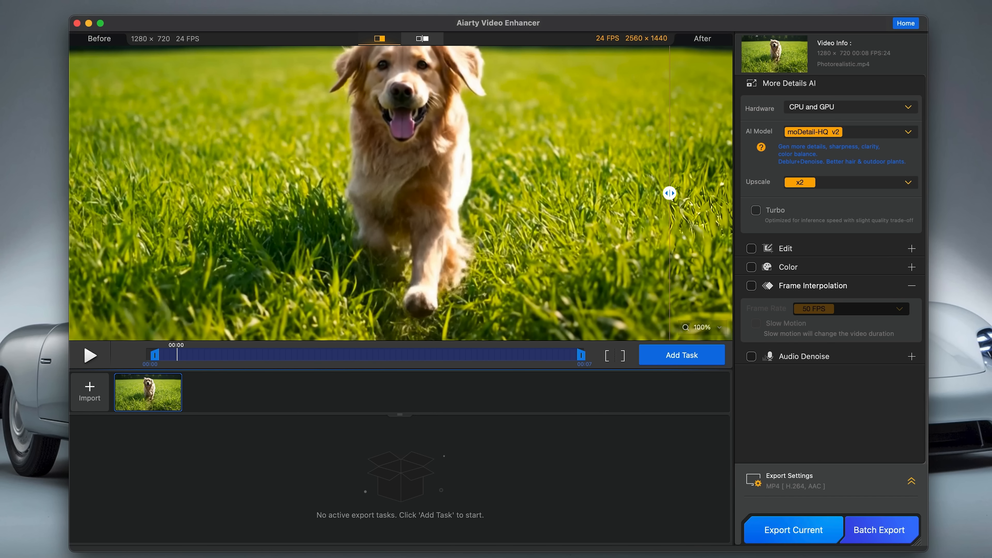
left_click_drag(669, 193, 280, 192)
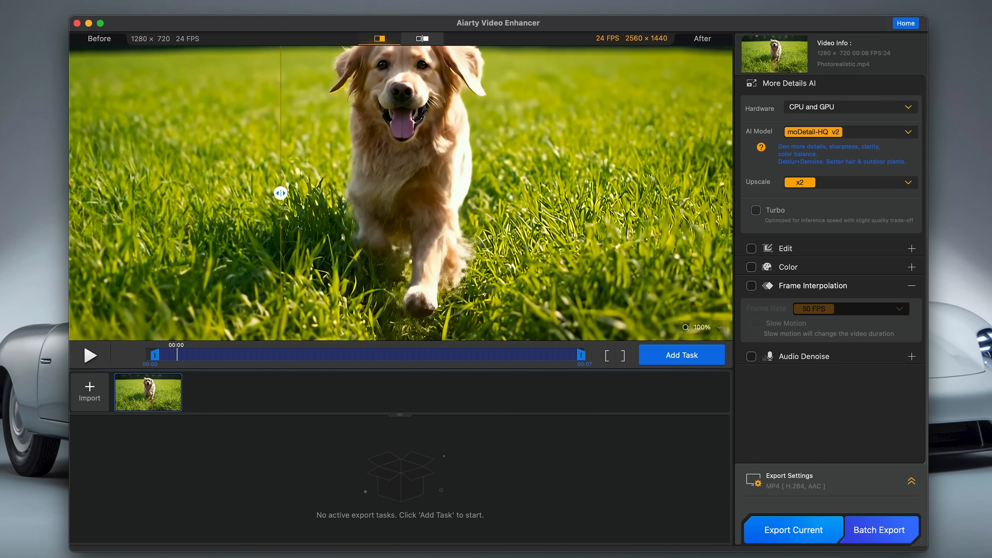
left_click_drag(280, 192, 379, 192)
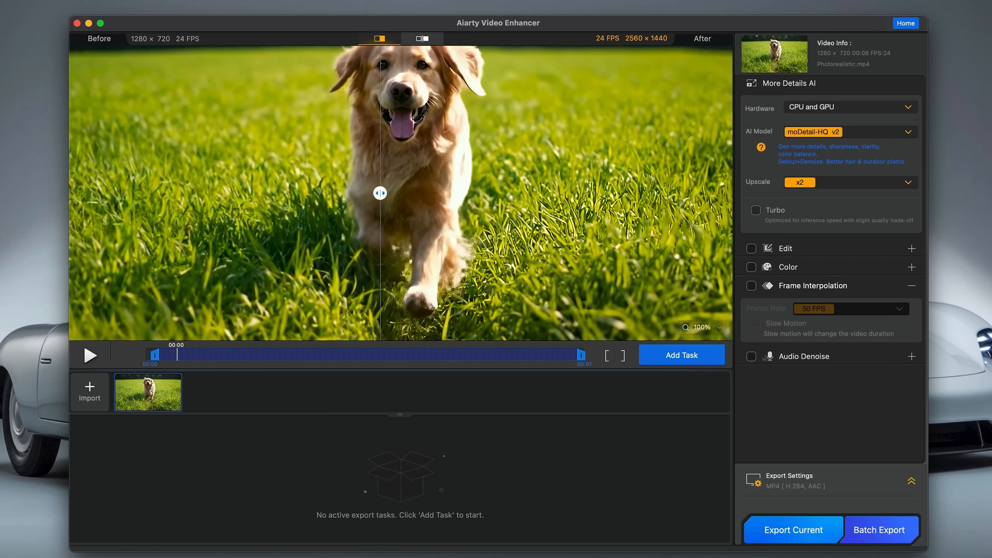
left_click_drag(379, 192, 712, 192)
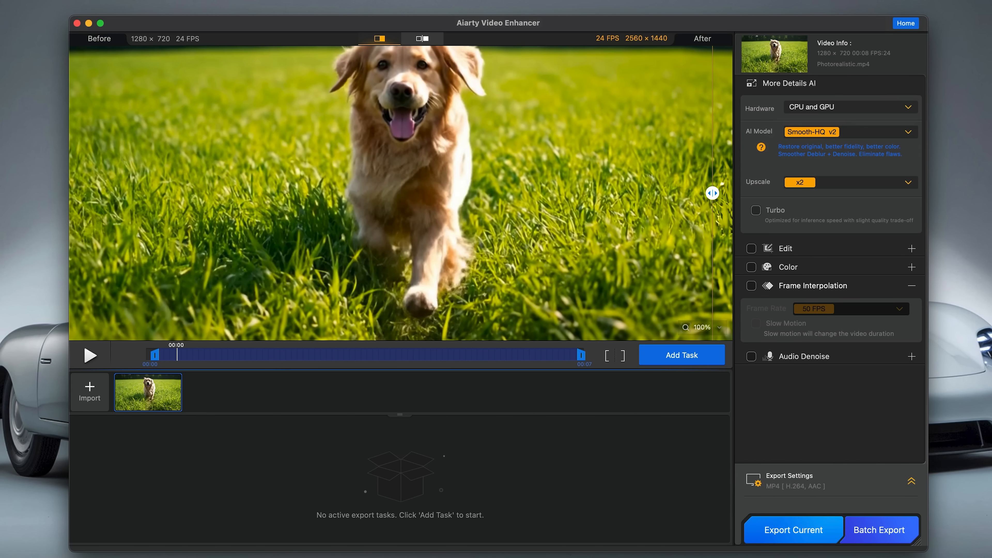
- Inspect the moDetail-HQ v2 result around the dog's ear, face and the left edge of the frame
left_click_drag(712, 193, 462, 193)
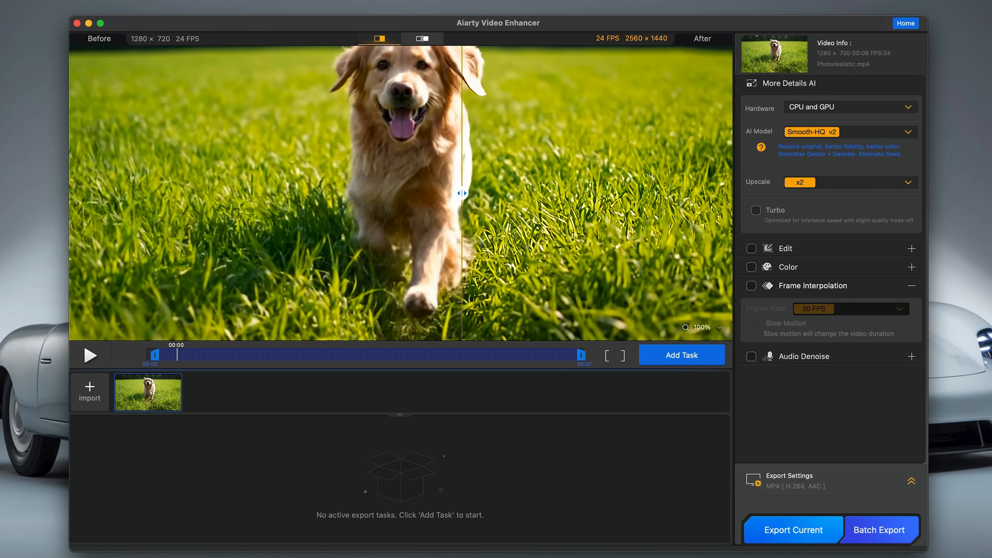
left_click_drag(461, 193, 481, 193)
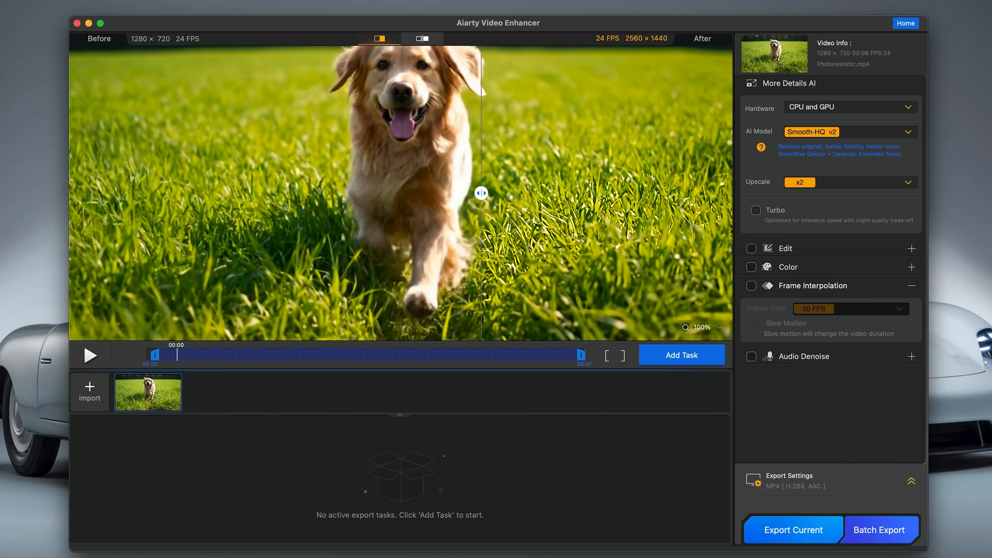
left_click_drag(481, 192, 155, 193)
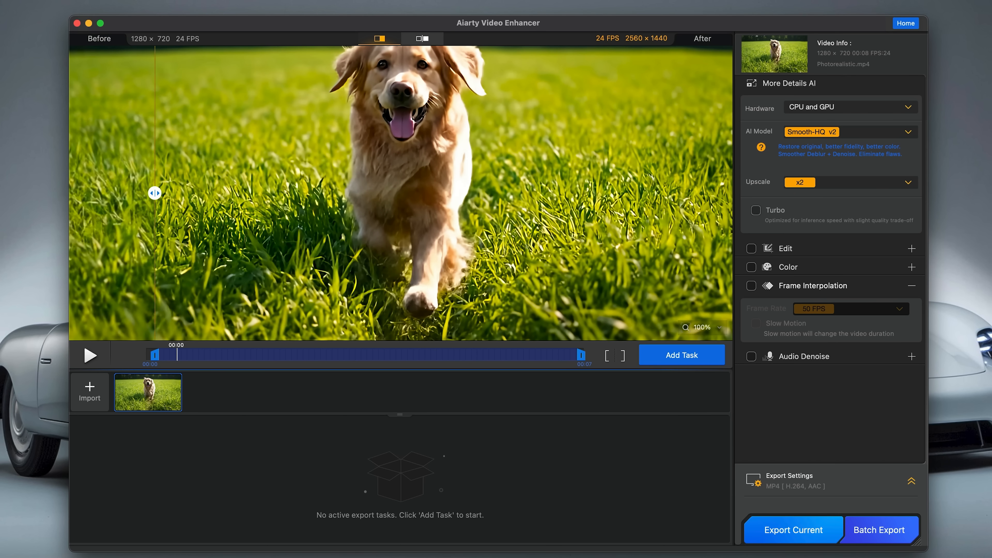
left_click_drag(155, 193, 543, 192)
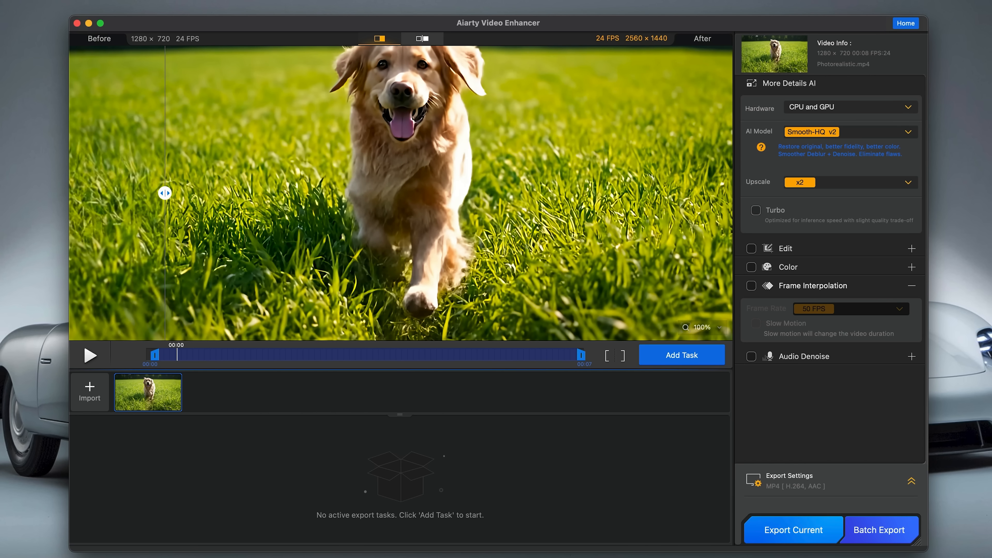
left_click_drag(164, 193, 136, 193)
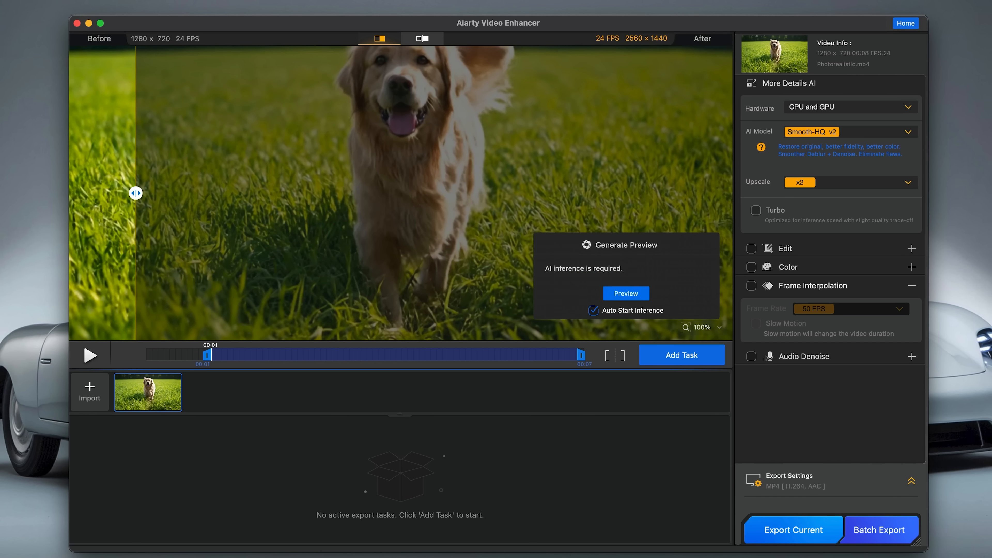
- Generate the Smooth-HQ v2 AI preview and compare original versus enhanced across the dog's face
left_click(625, 293)
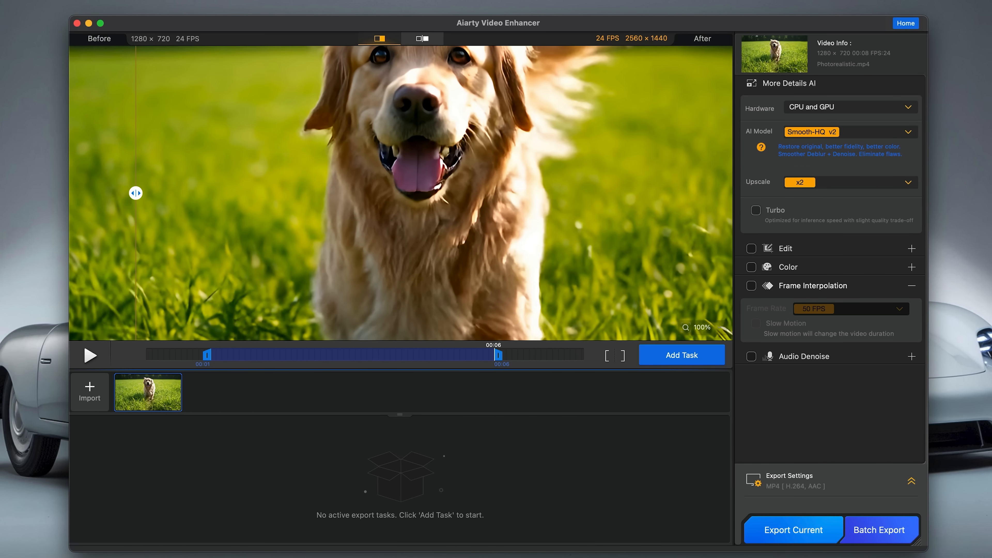
left_click_drag(136, 193, 430, 192)
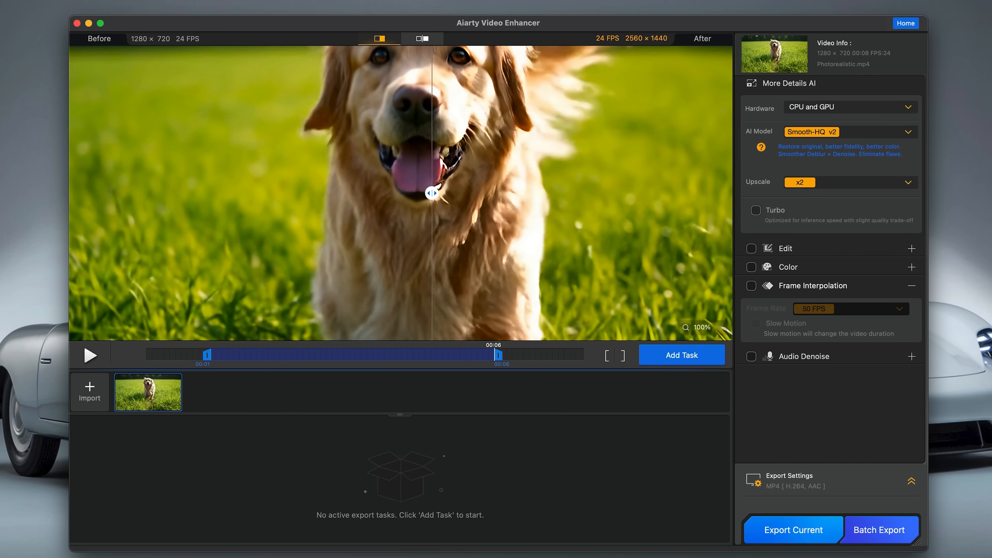
left_click_drag(431, 192, 575, 192)
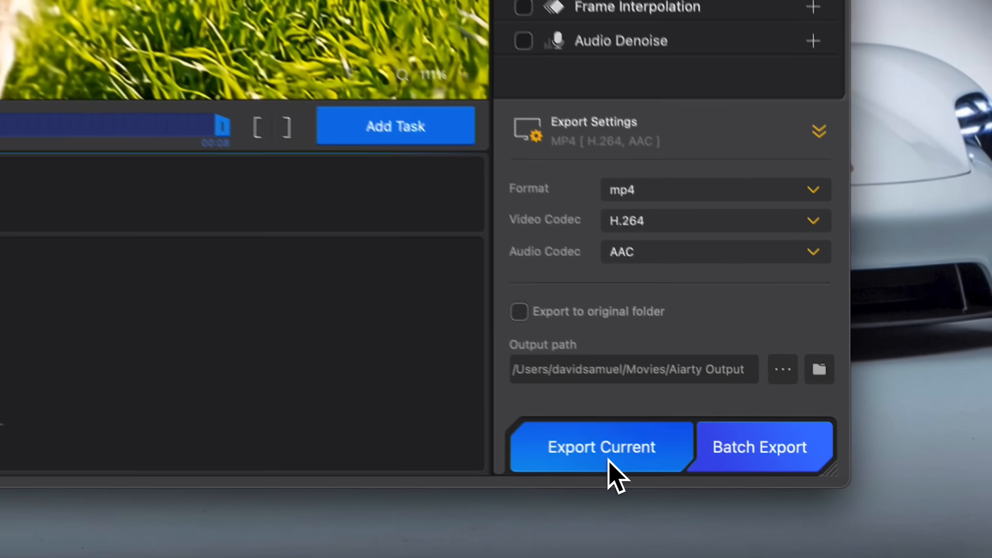
- Export the 2x-upscaled dog clip with Export Current
left_click(601, 446)
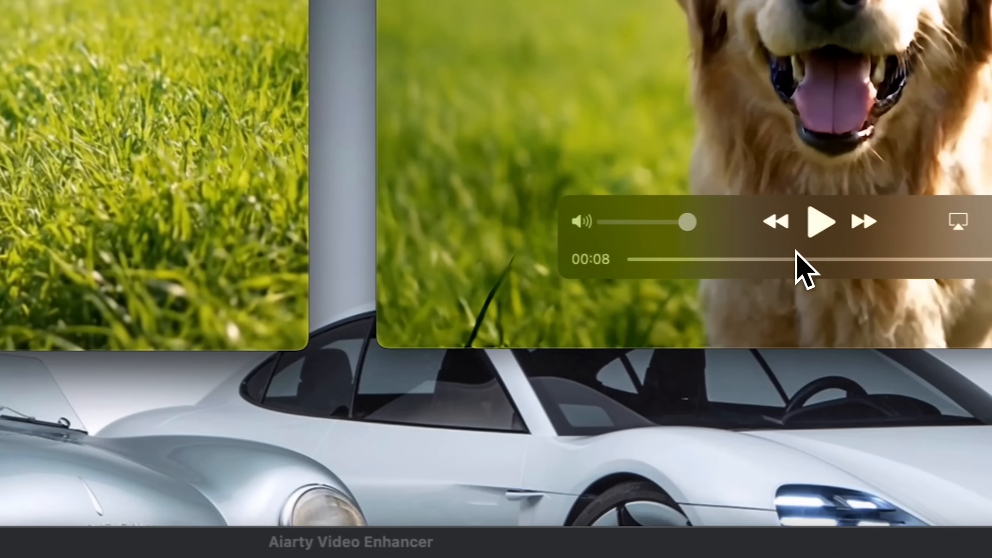
- Scrub through the exported dog video in QuickTime Player
left_click(819, 222)
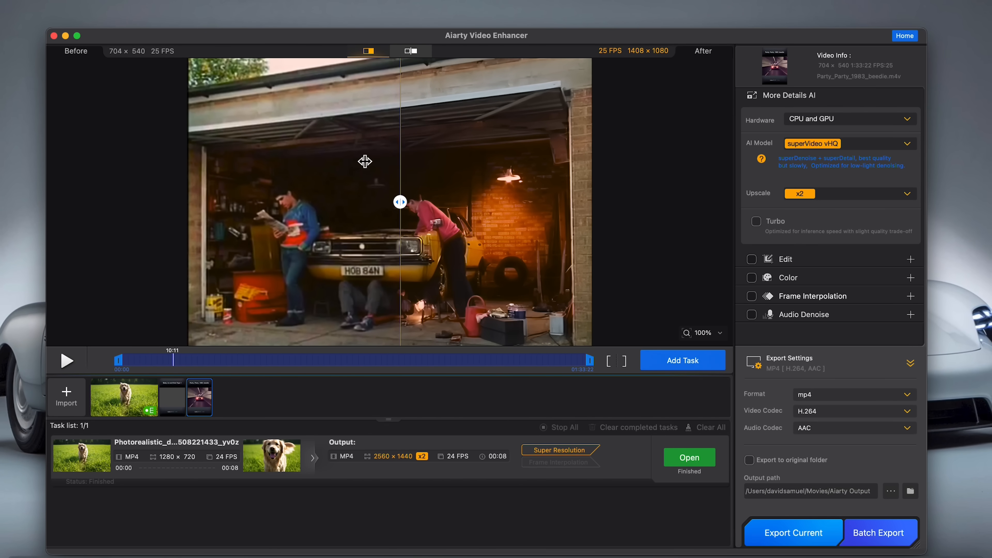
- Queue the party clip excerpt as a task, export it at 1408×1080 and open the finished file
left_click(792, 532)
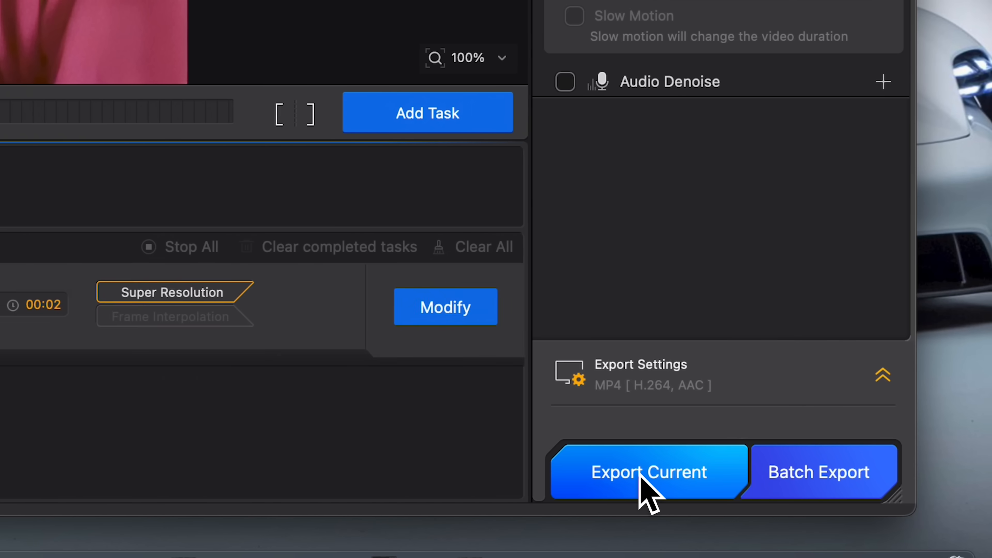
left_click(648, 471)
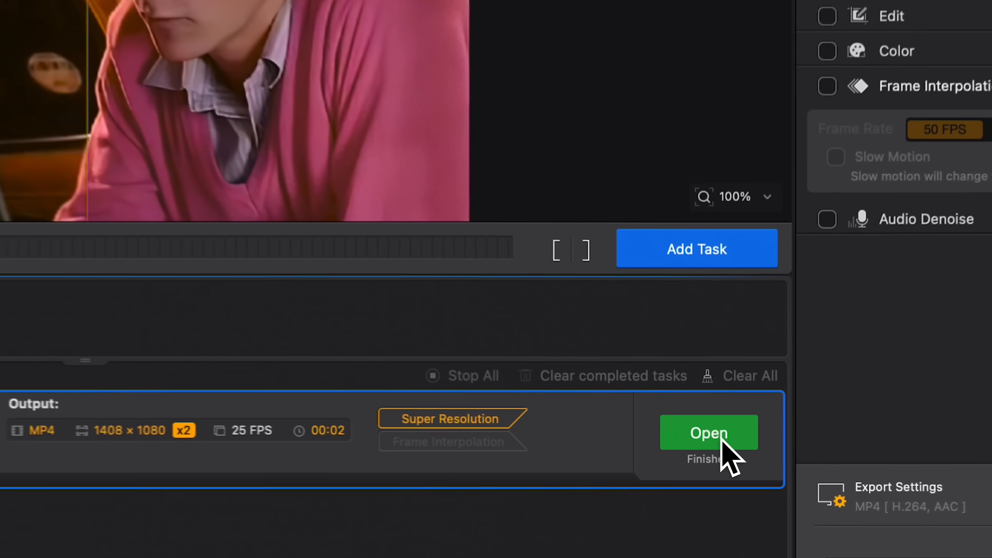
left_click(709, 433)
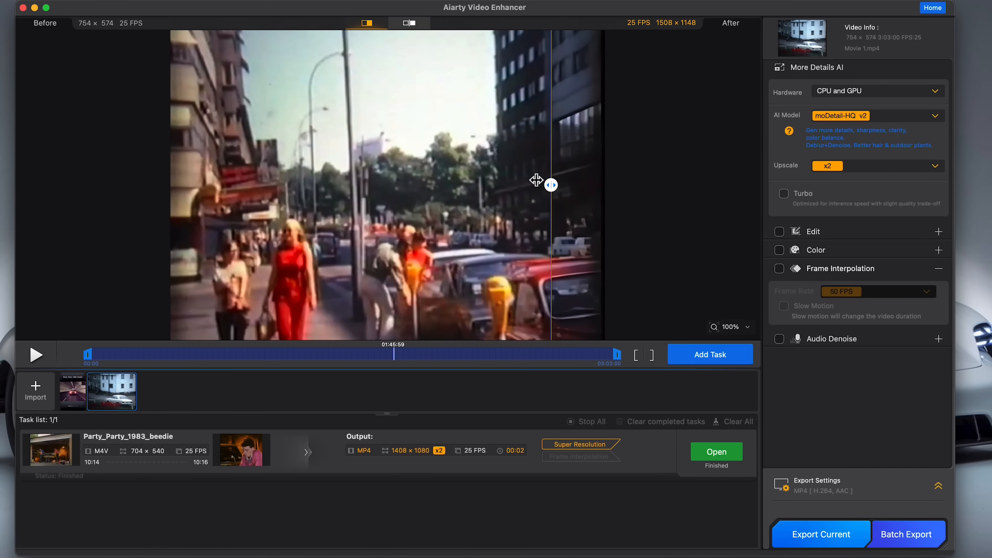
- Compare original and enhanced footage across the old street and harbour scenes of Movie 1
left_click_drag(550, 184, 354, 184)
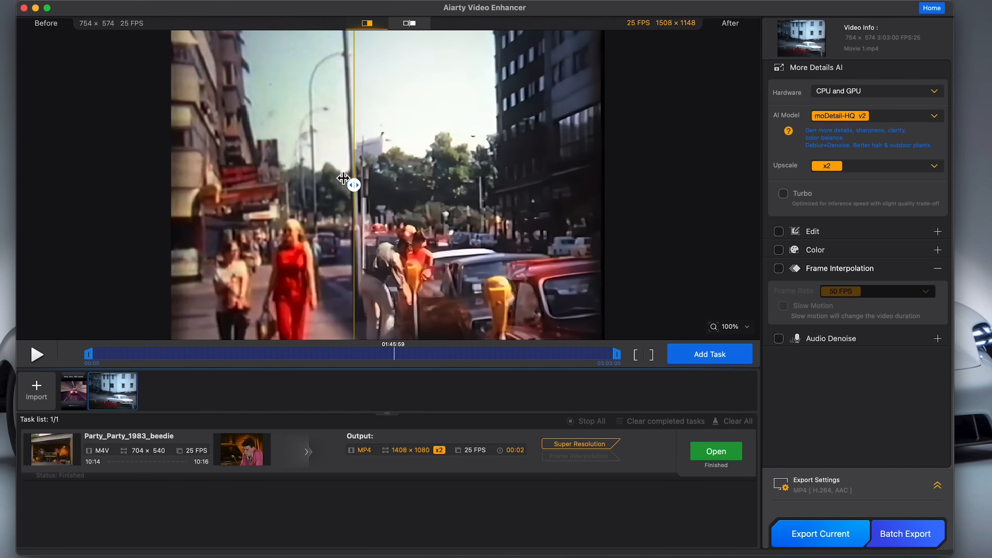
left_click_drag(354, 185, 217, 185)
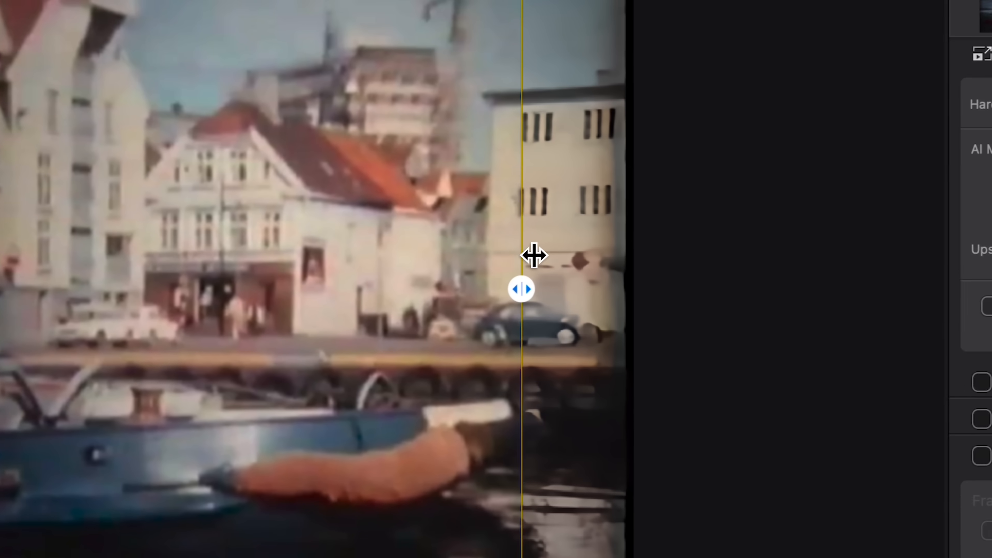
left_click_drag(521, 288, 555, 291)
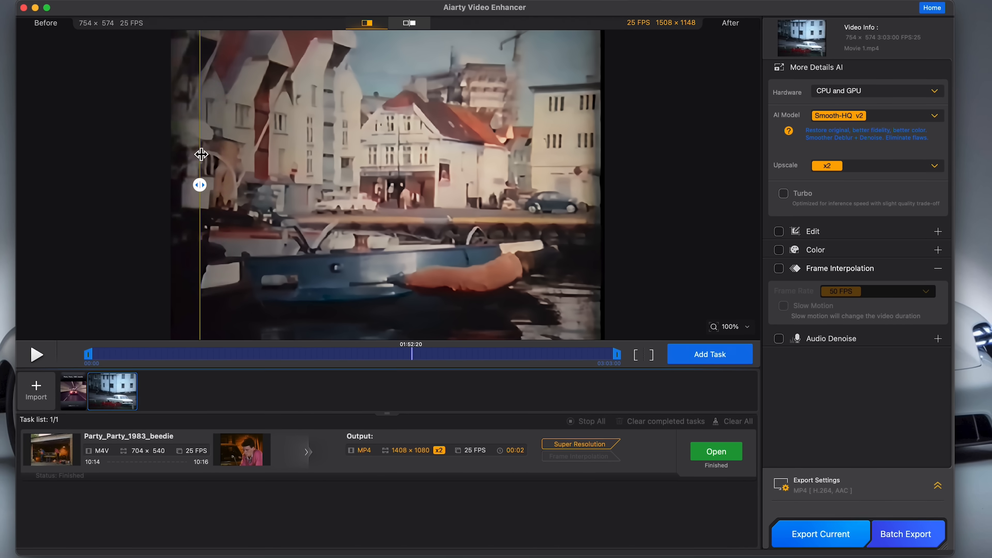
left_click_drag(200, 184, 597, 184)
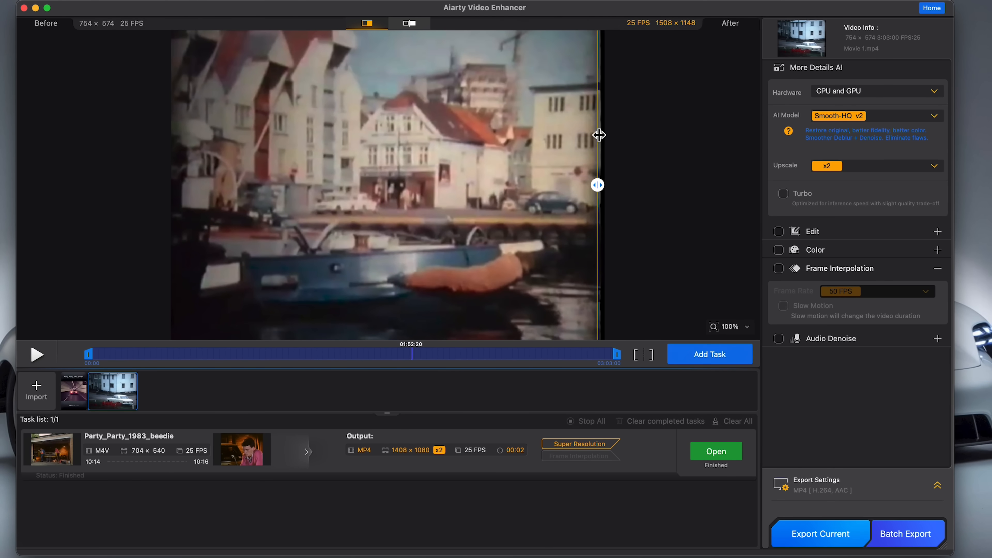
left_click_drag(598, 184, 357, 184)
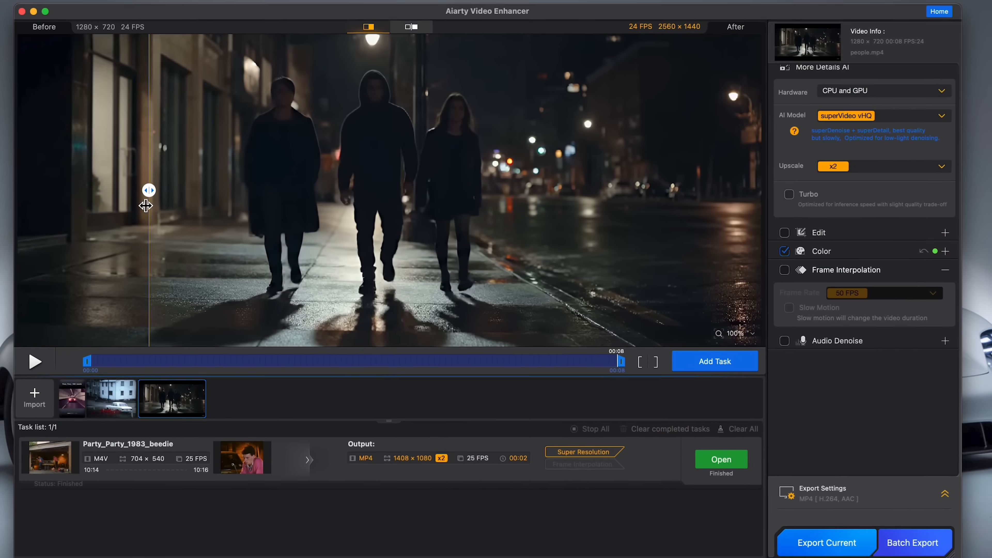
- Sweep the before/after split across the night street clip to reveal the enhanced footage
left_click_drag(149, 189, 251, 190)
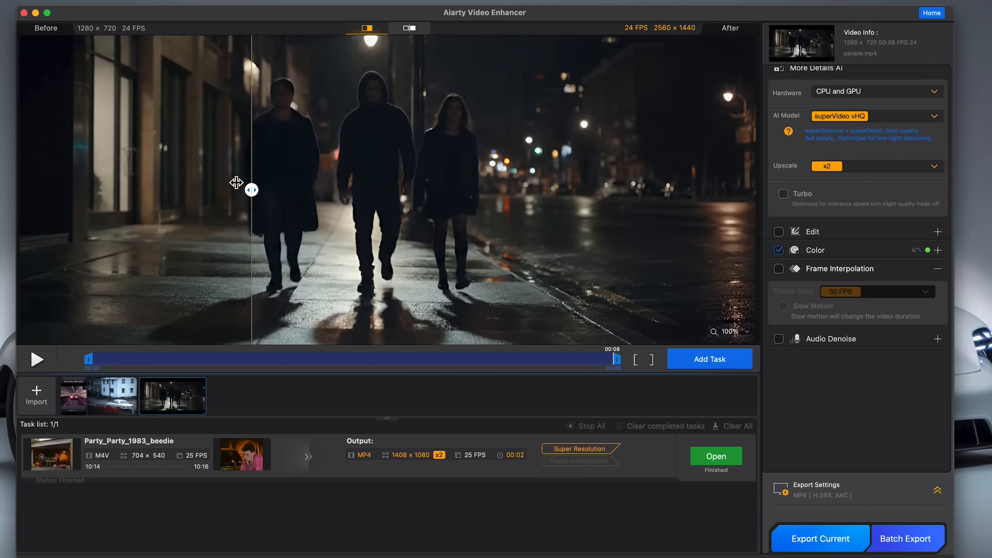
left_click_drag(251, 190, 710, 189)
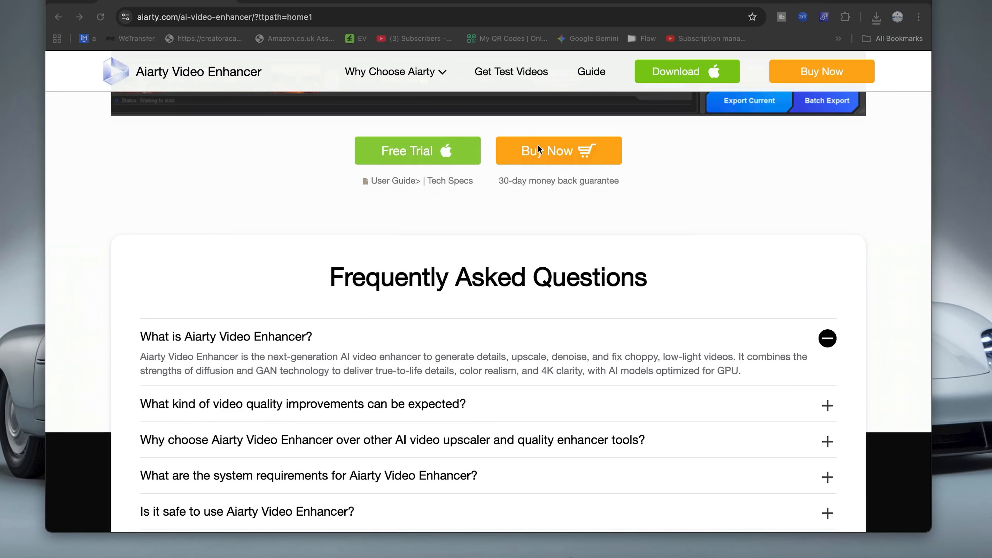
- Go to the purchase page via Buy Now and scroll to the $79 Standard and $165 Lifetime licenses
left_click(558, 150)
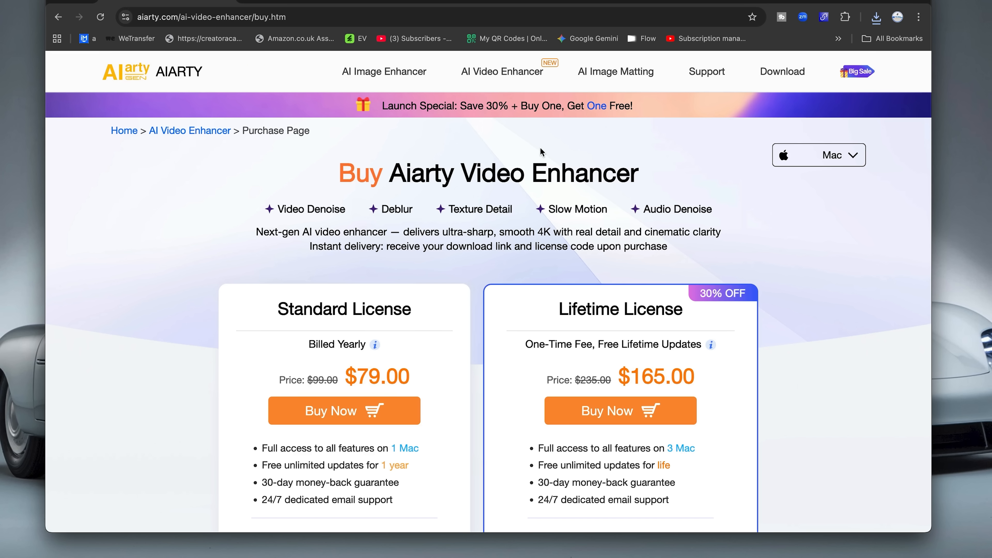
scroll("down", 3)
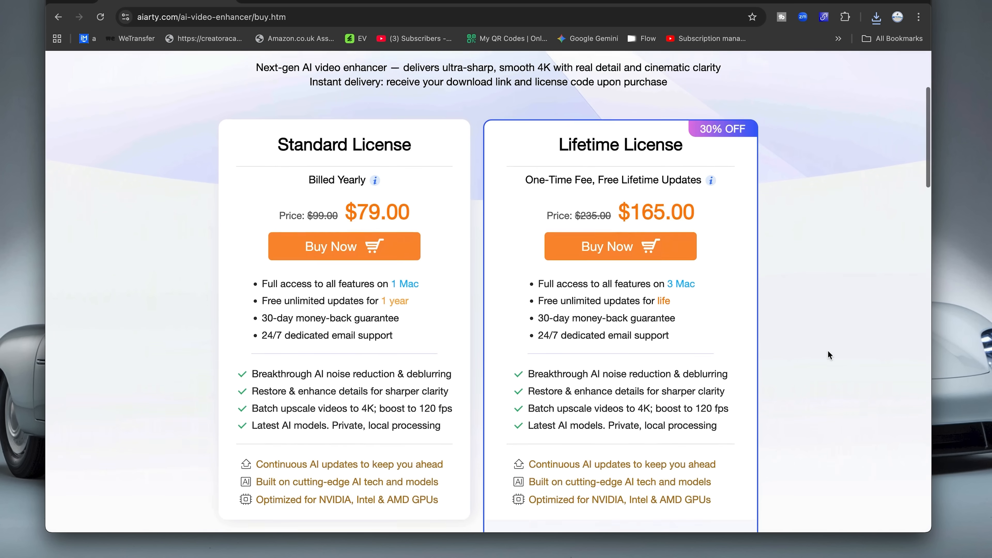
scroll("down", 3)
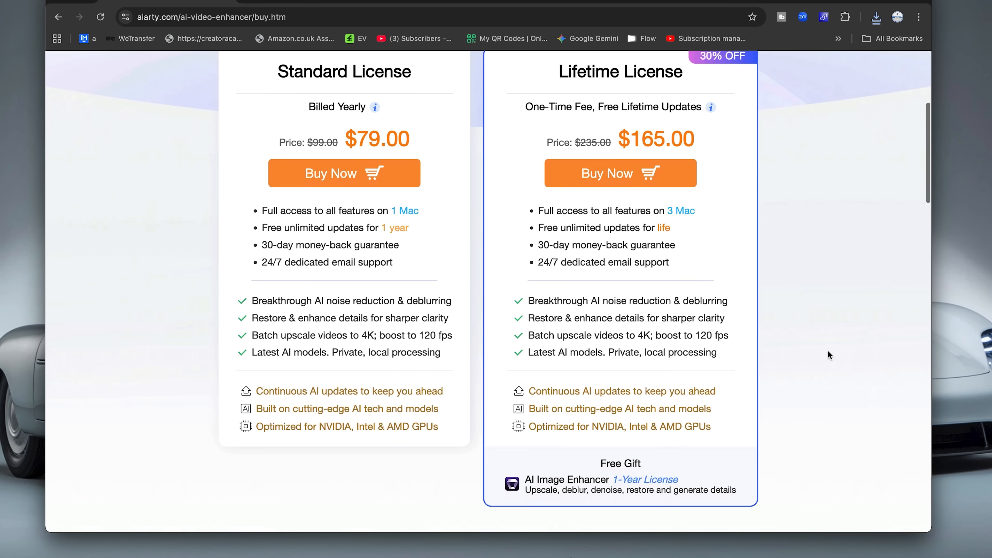